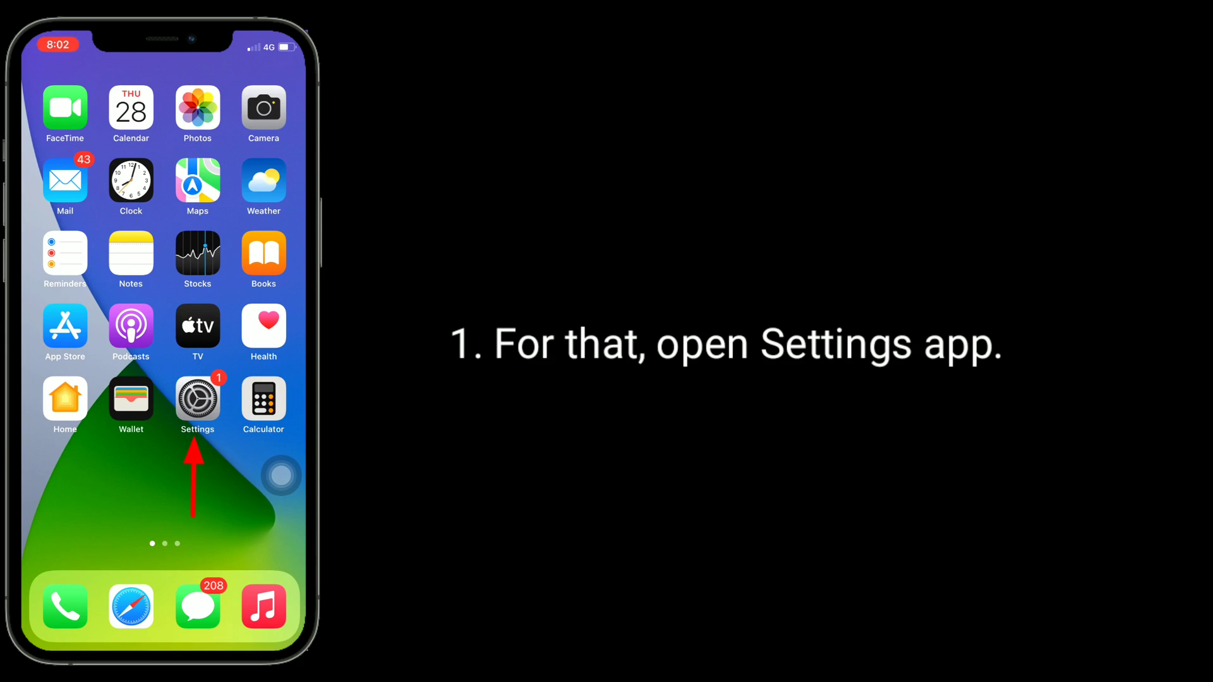
# Launch Settings from the home screen and enter the Focus settings
pyautogui.click(197, 396)
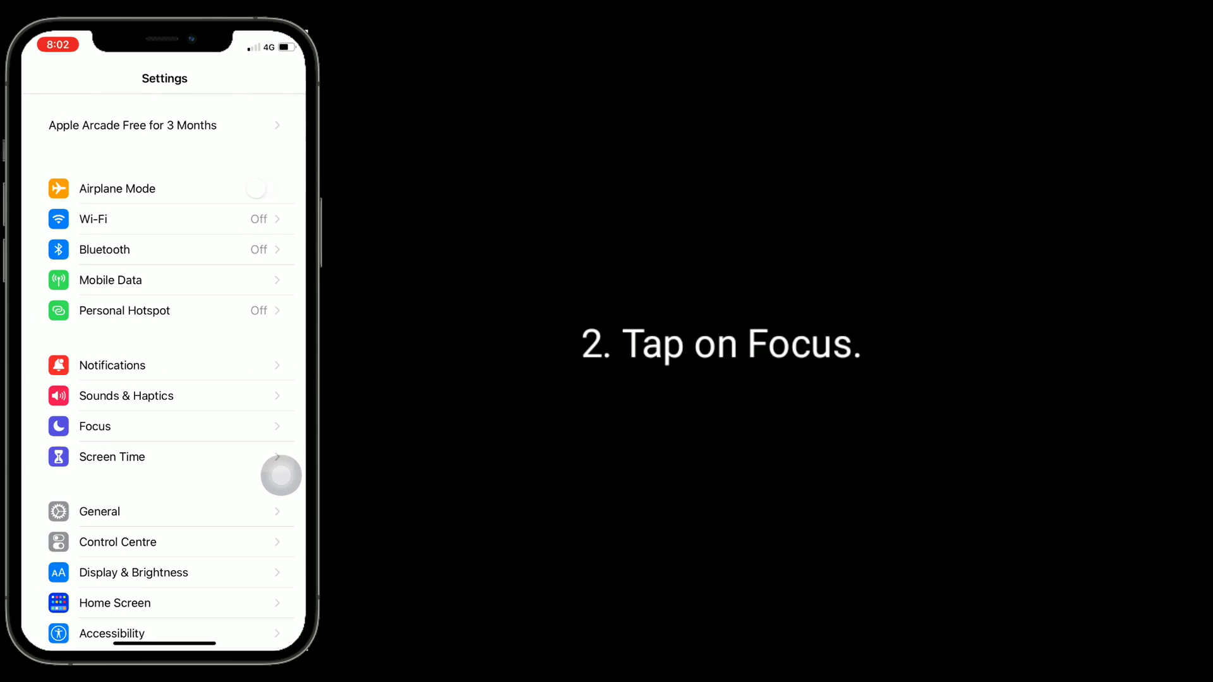
pyautogui.click(95, 425)
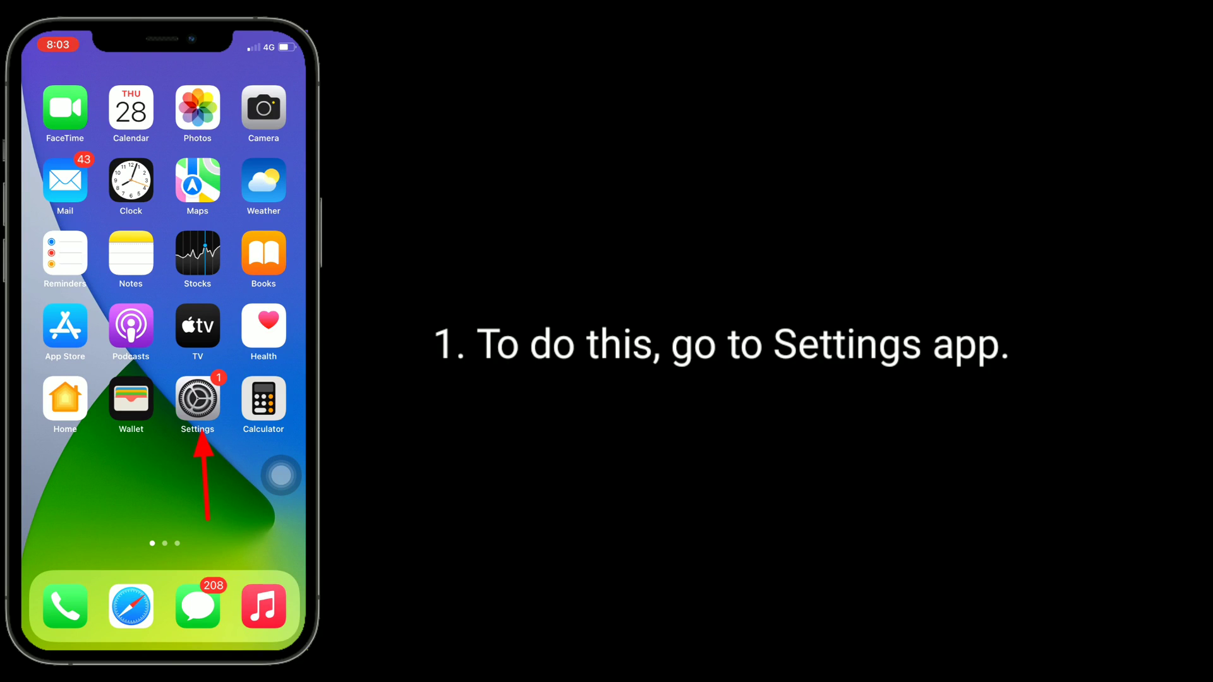
# Launch Settings and reach Privacy > Focus to list apps that requested Focus access
pyautogui.click(197, 398)
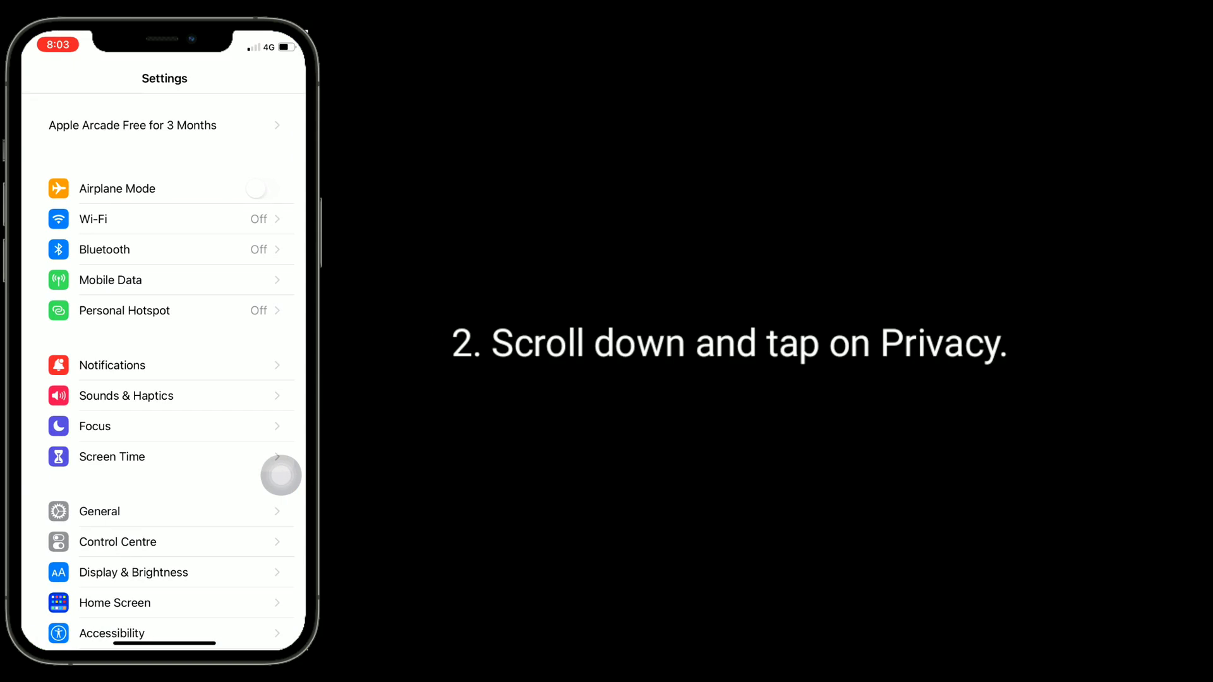
pyautogui.scroll(-3)
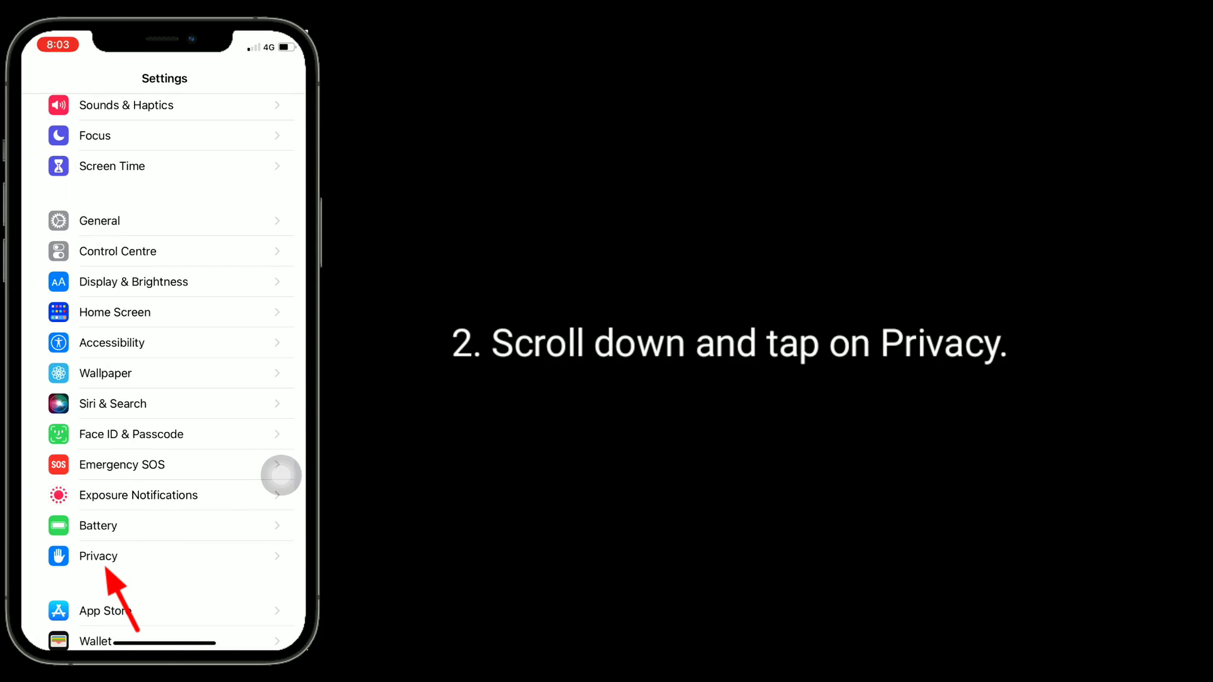
pyautogui.click(99, 556)
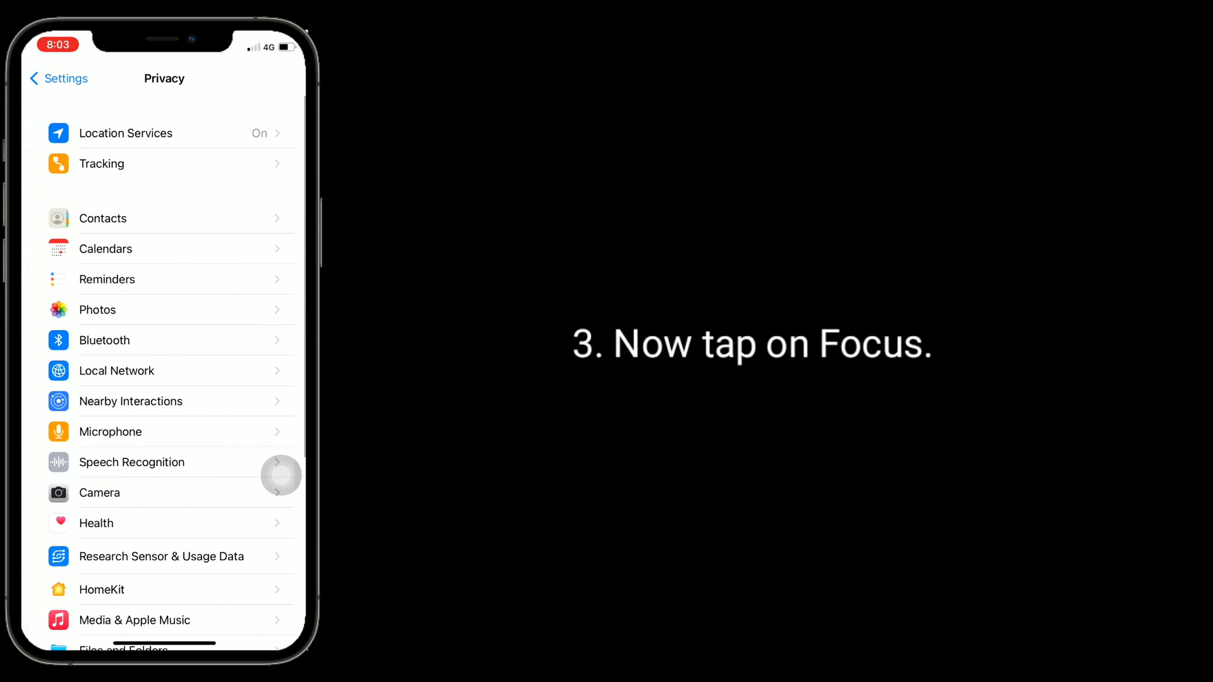
pyautogui.scroll(-3)
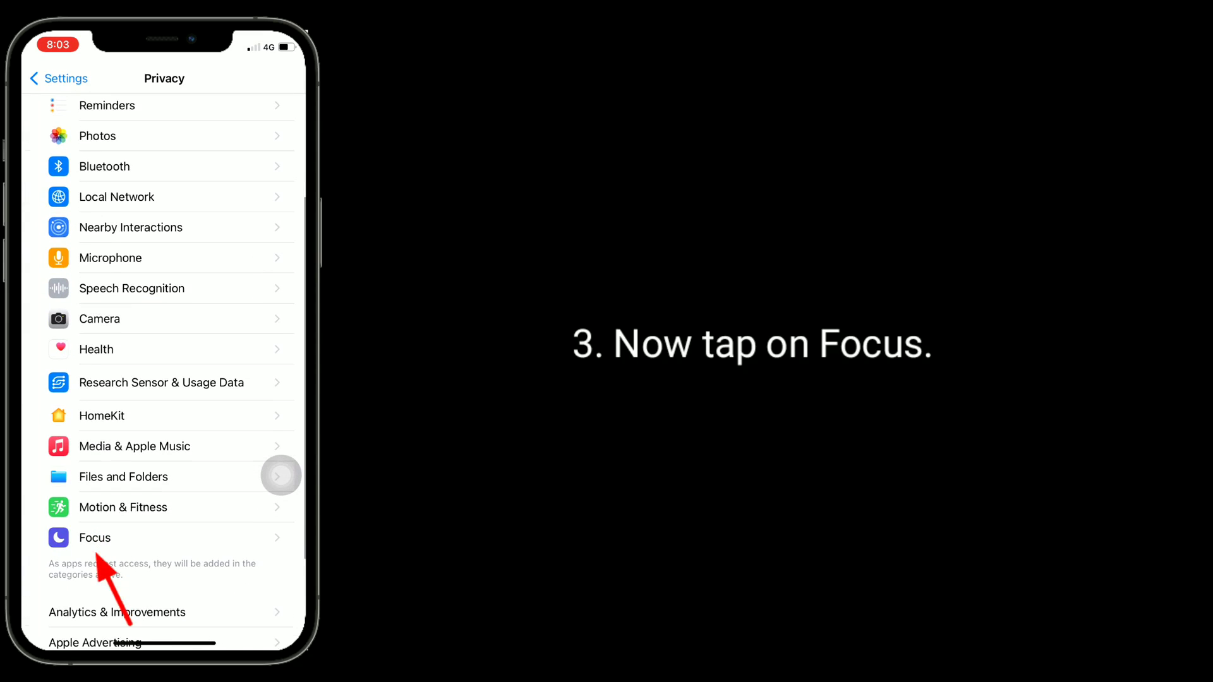
pyautogui.click(94, 538)
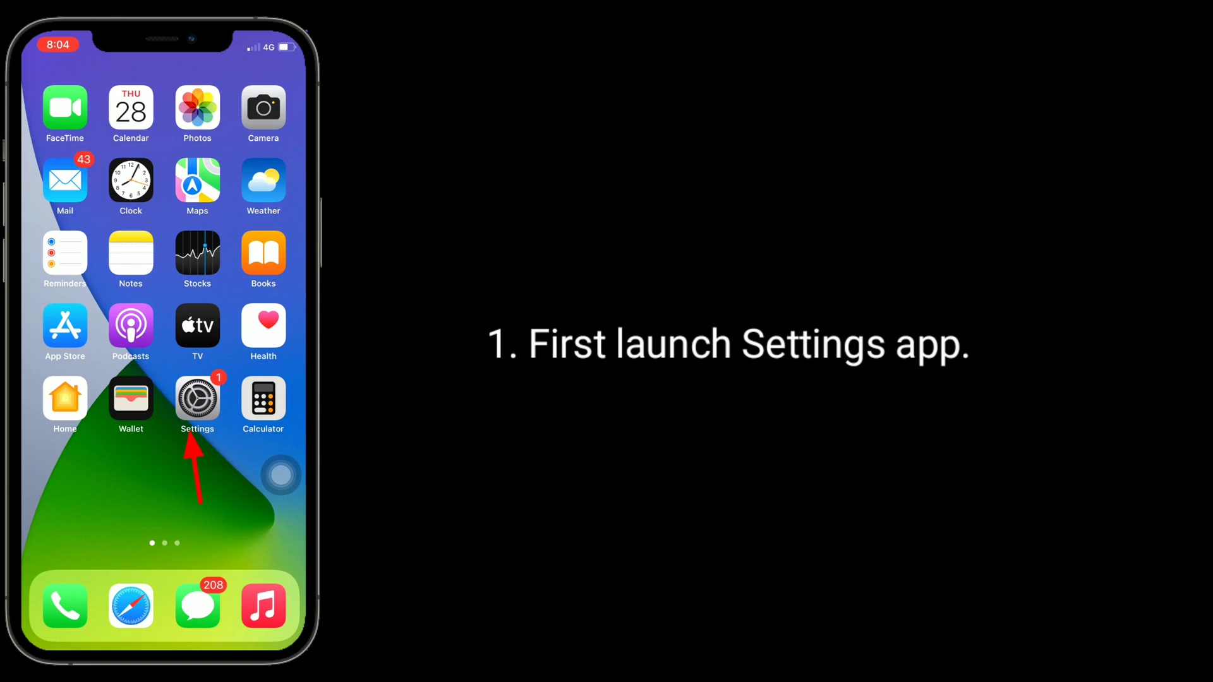
# In Settings > Messages, switch Focus access off and then back on
pyautogui.click(197, 398)
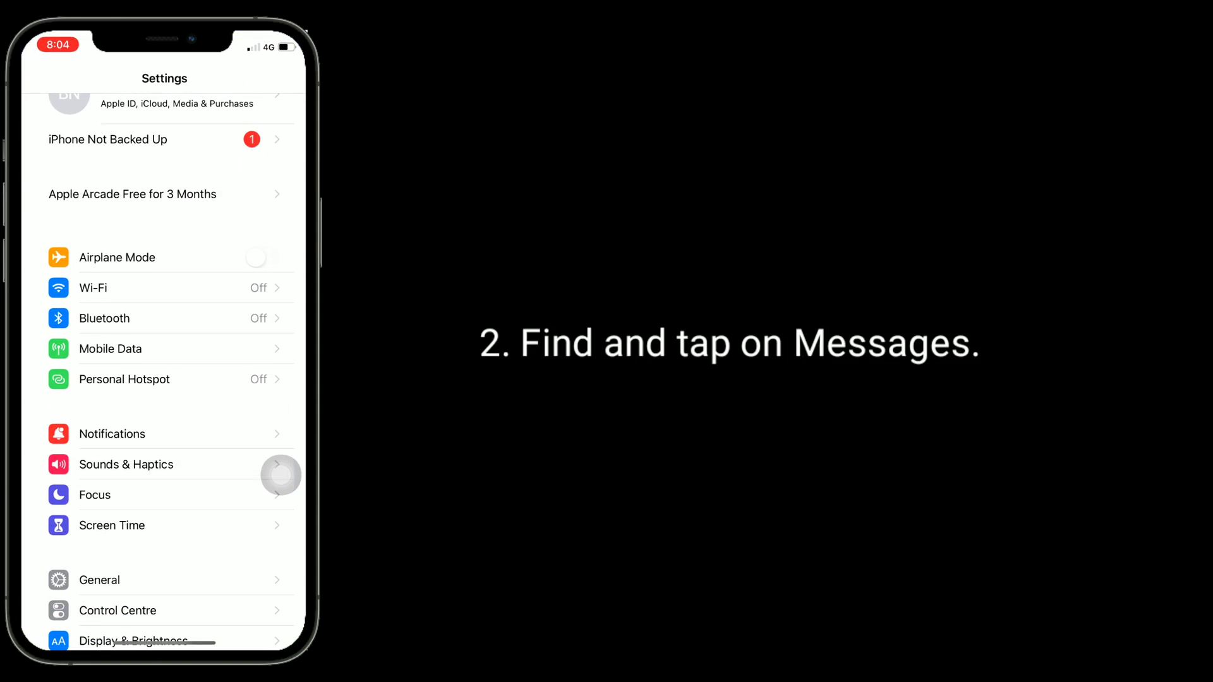
pyautogui.scroll(-3)
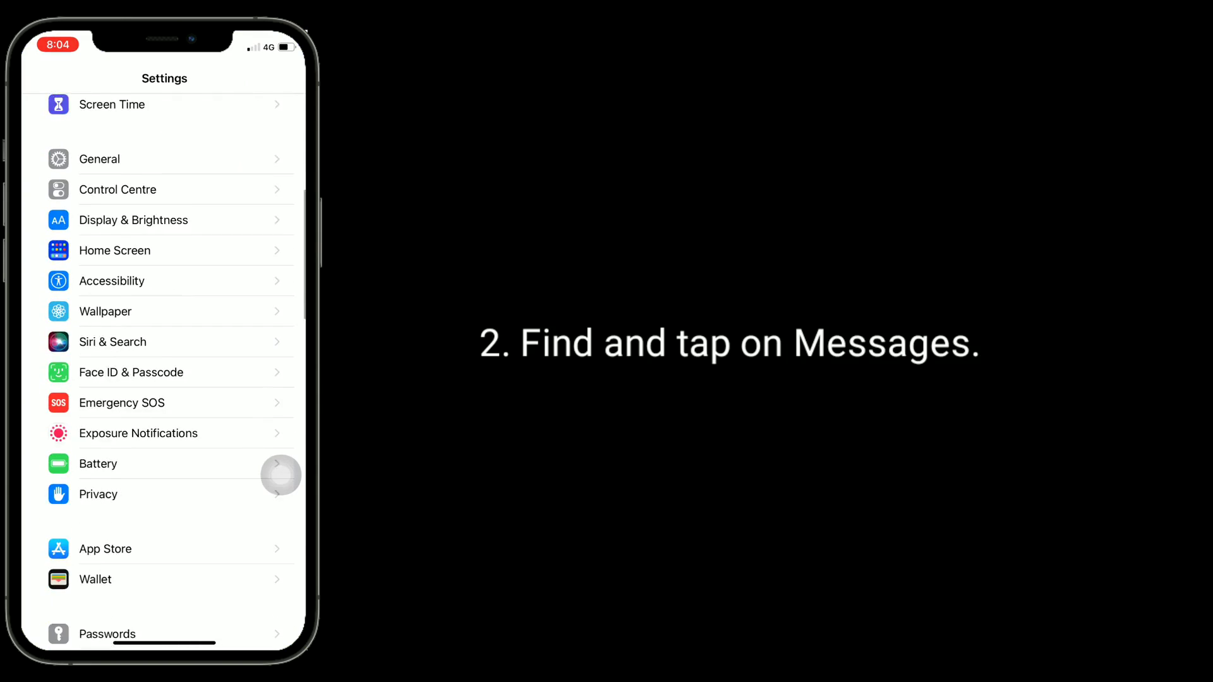
pyautogui.scroll(-3)
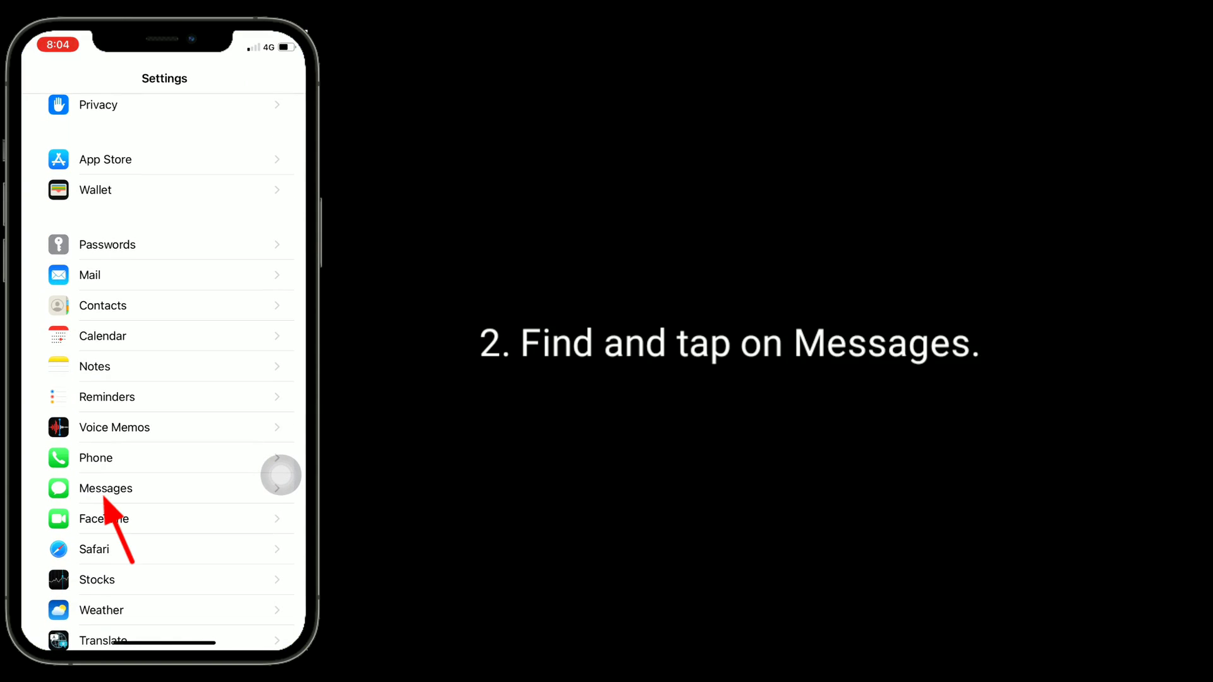
pyautogui.click(104, 487)
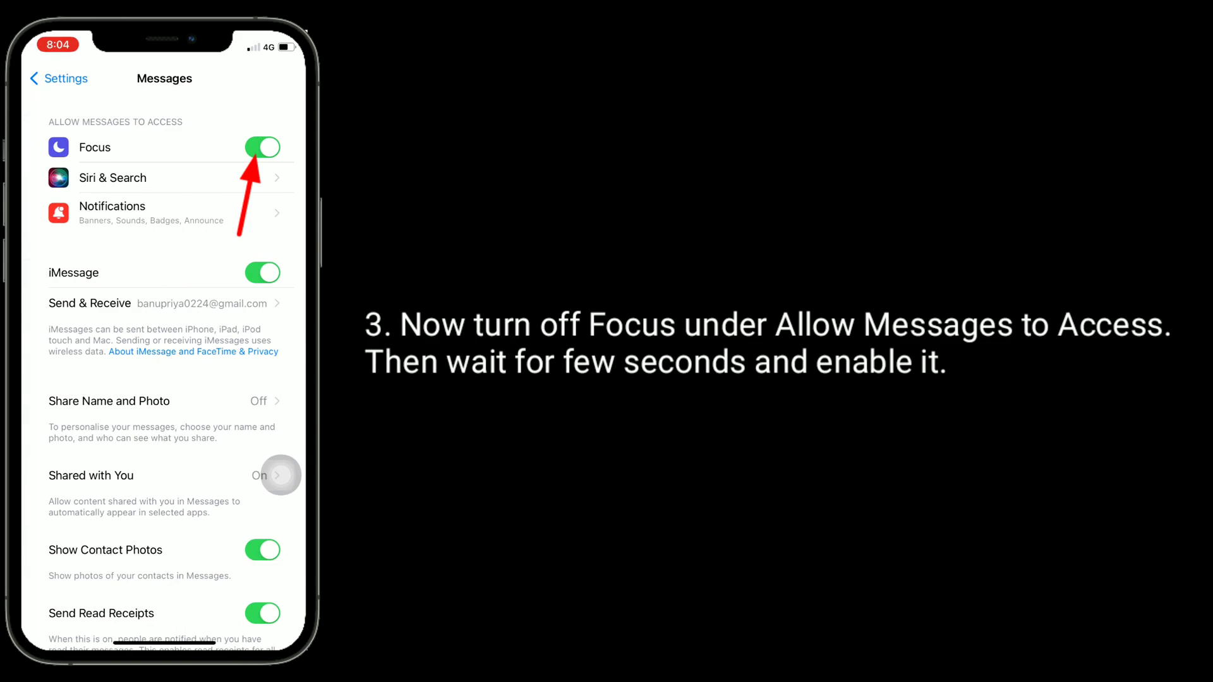
pyautogui.click(263, 147)
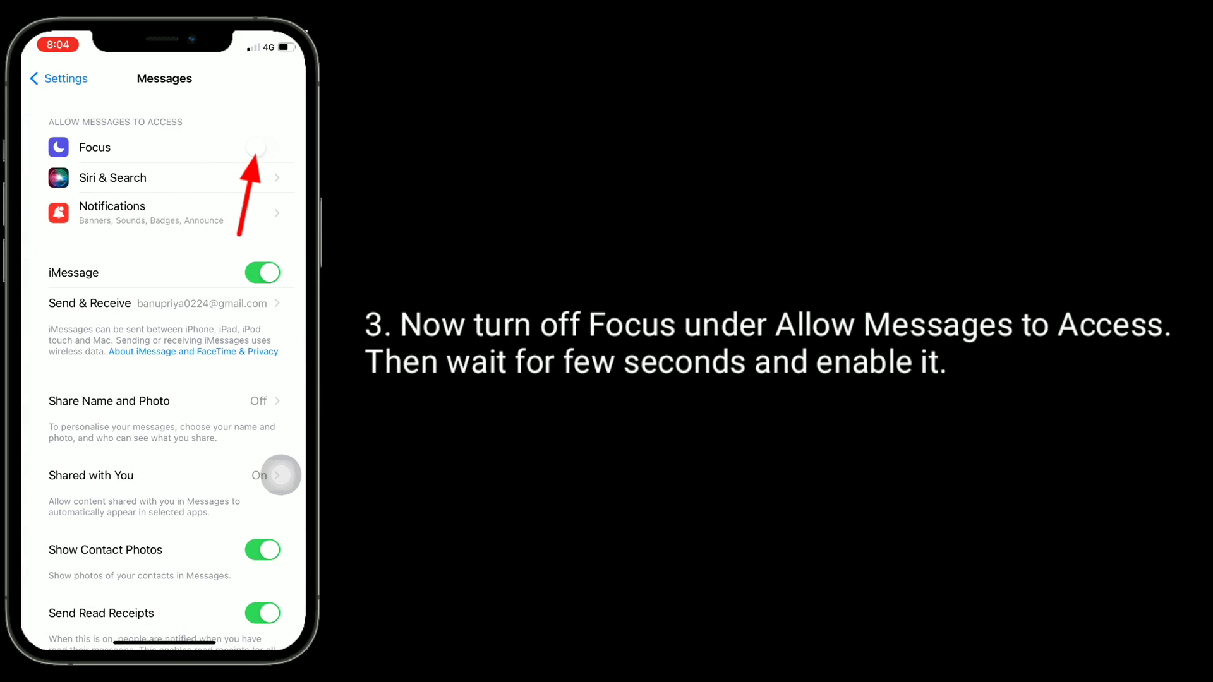
pyautogui.click(263, 147)
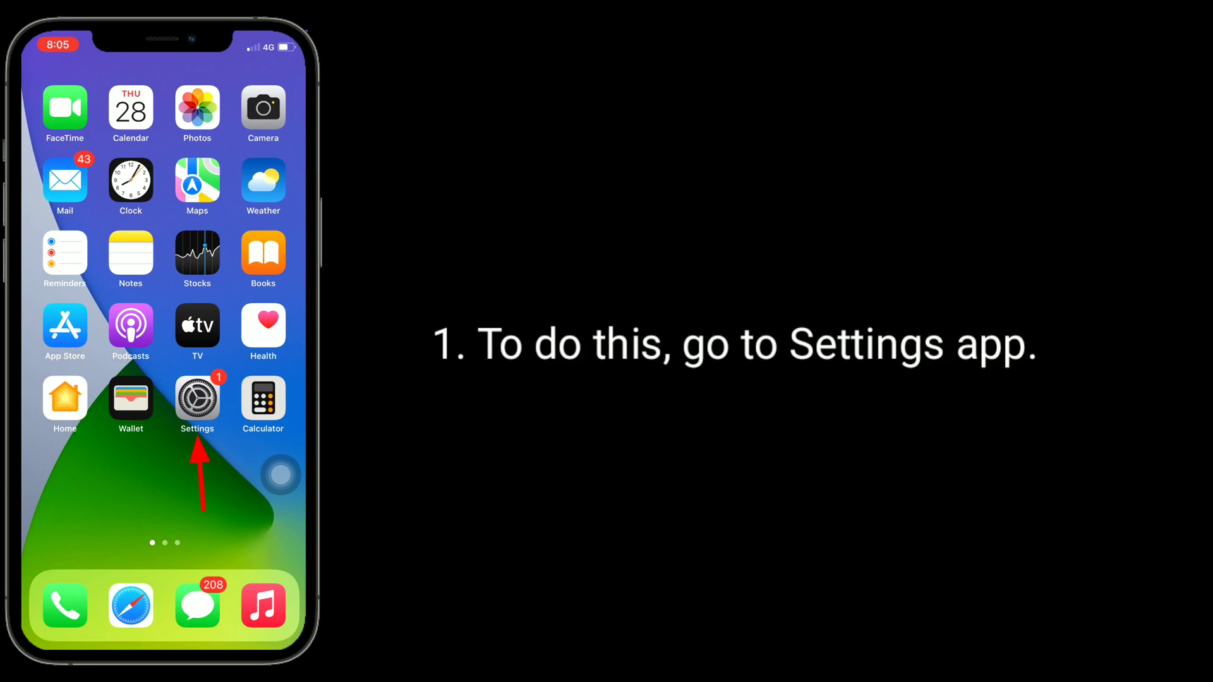
# Launch Settings, go into General and choose Shut Down at the bottom
pyautogui.click(197, 400)
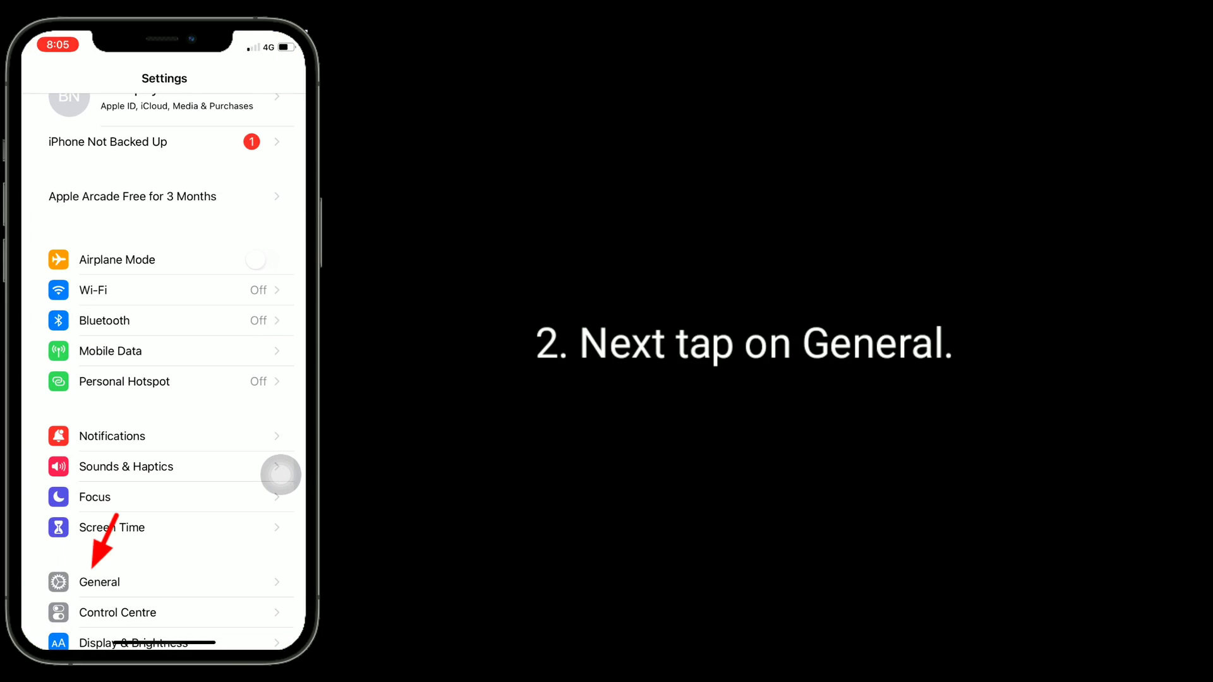
pyautogui.click(99, 581)
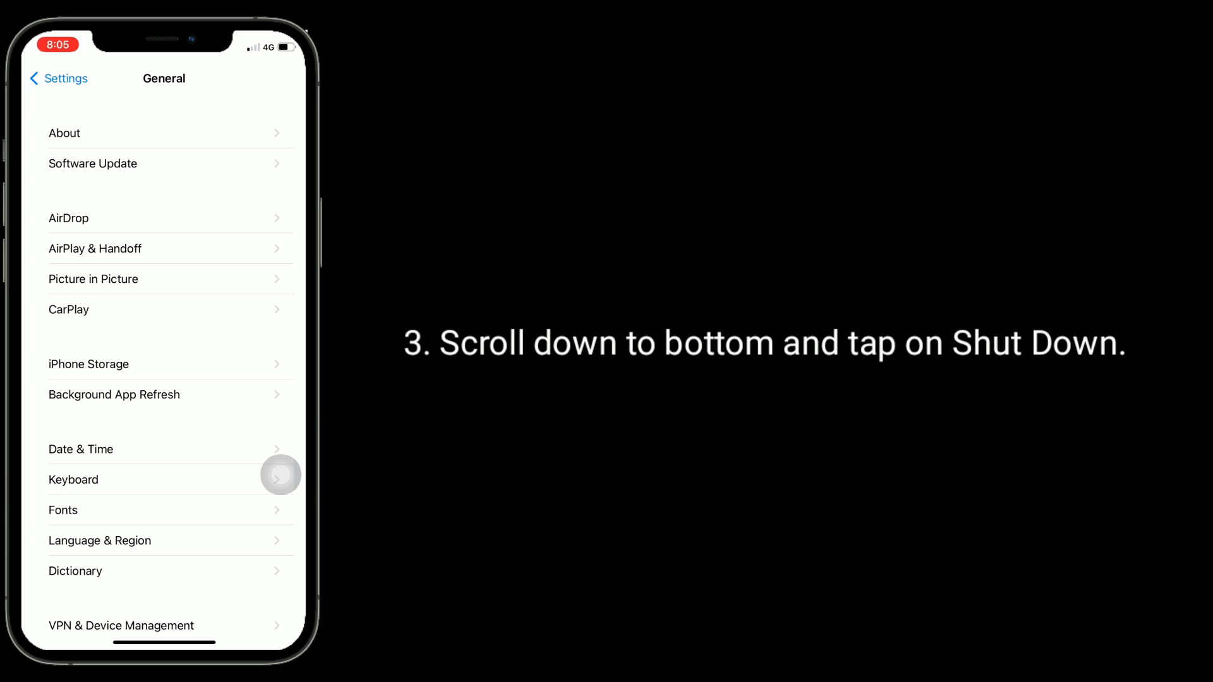
pyautogui.scroll(-3)
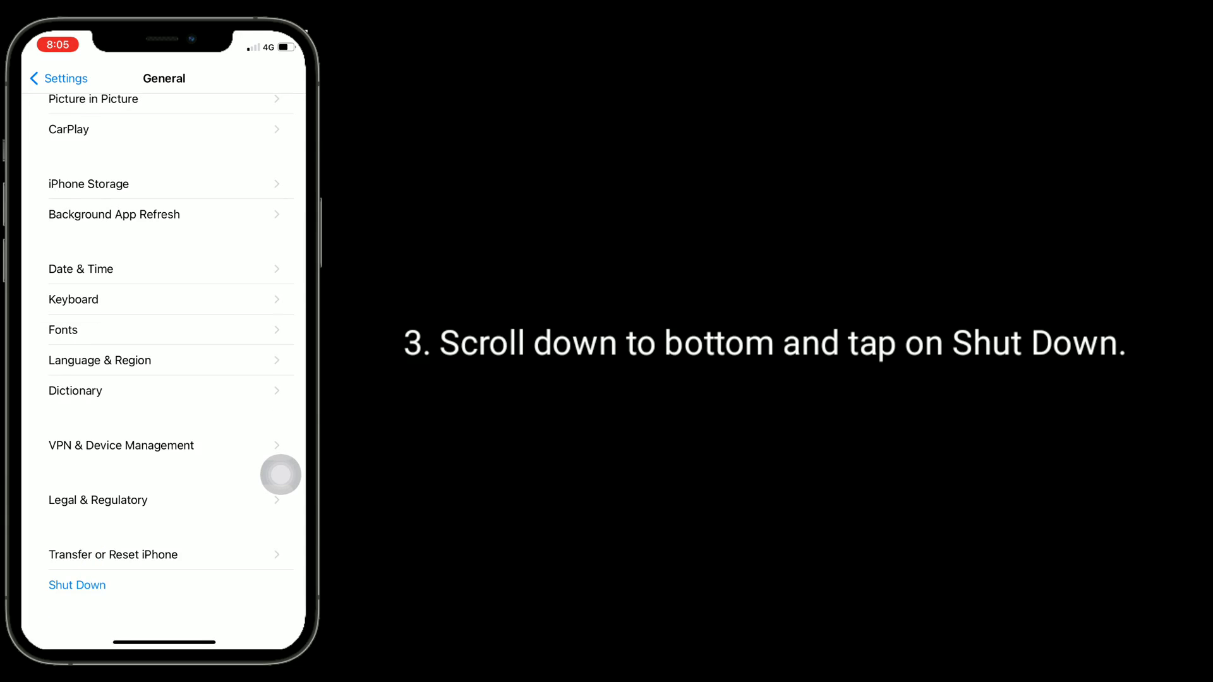
pyautogui.click(77, 585)
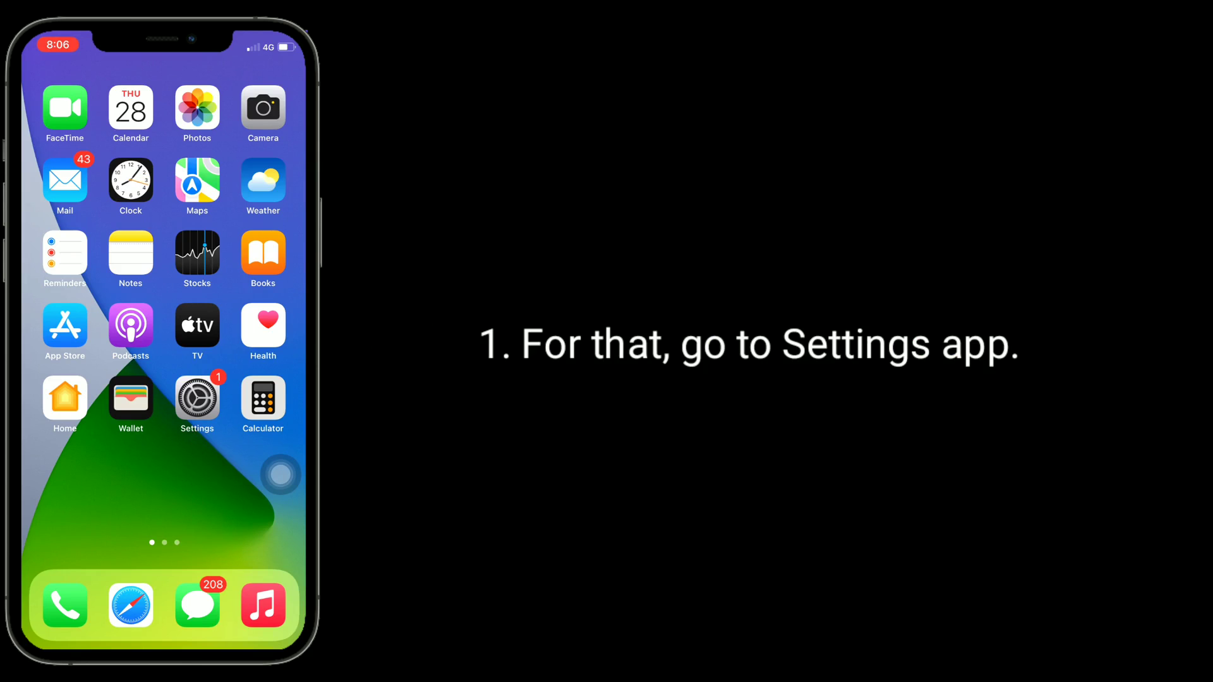
# Launch Settings and enter the General page
pyautogui.click(197, 401)
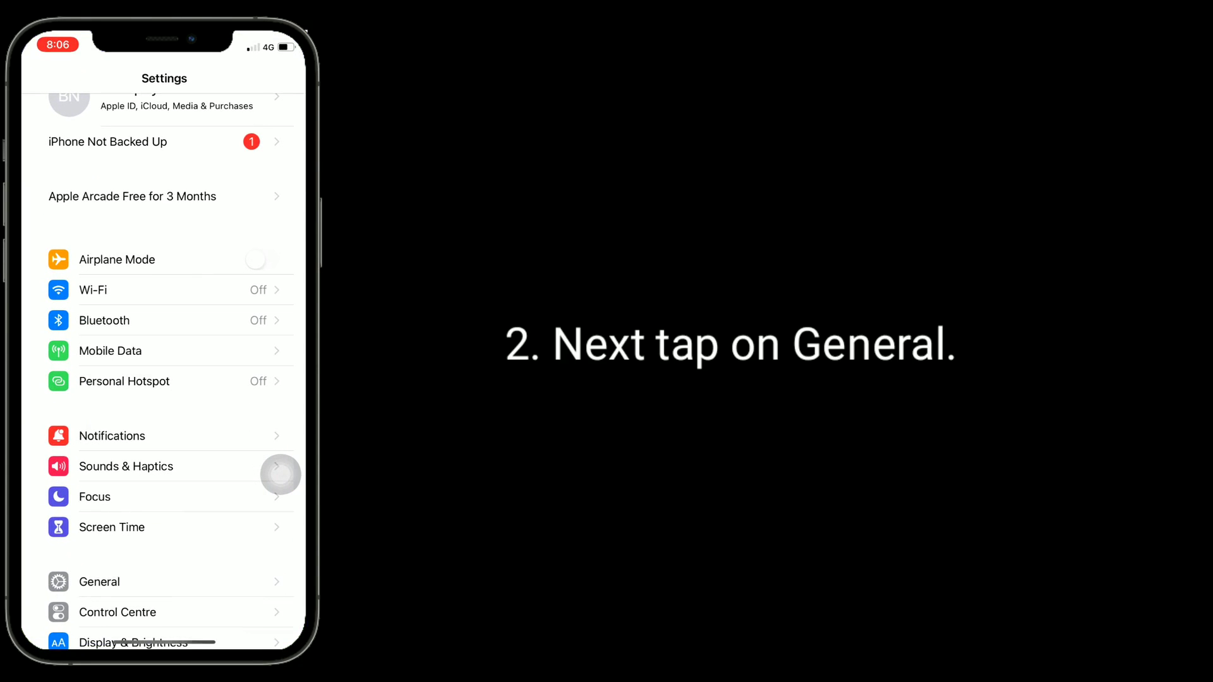
pyautogui.scroll(-3)
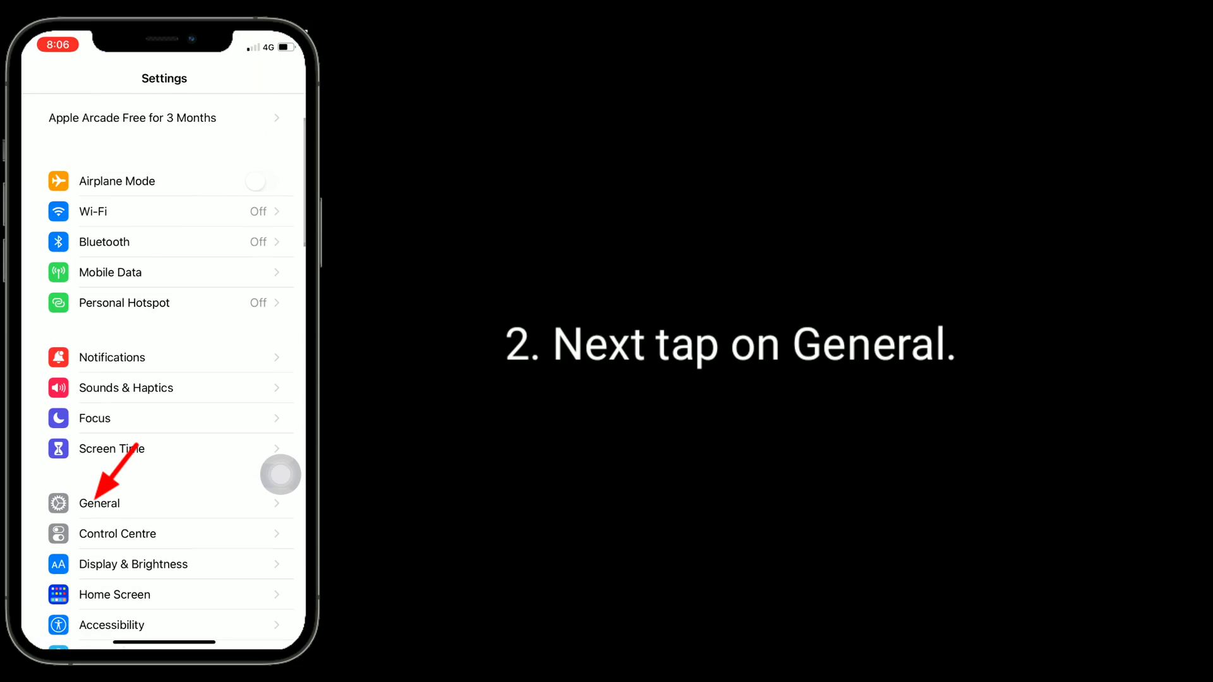
pyautogui.click(99, 503)
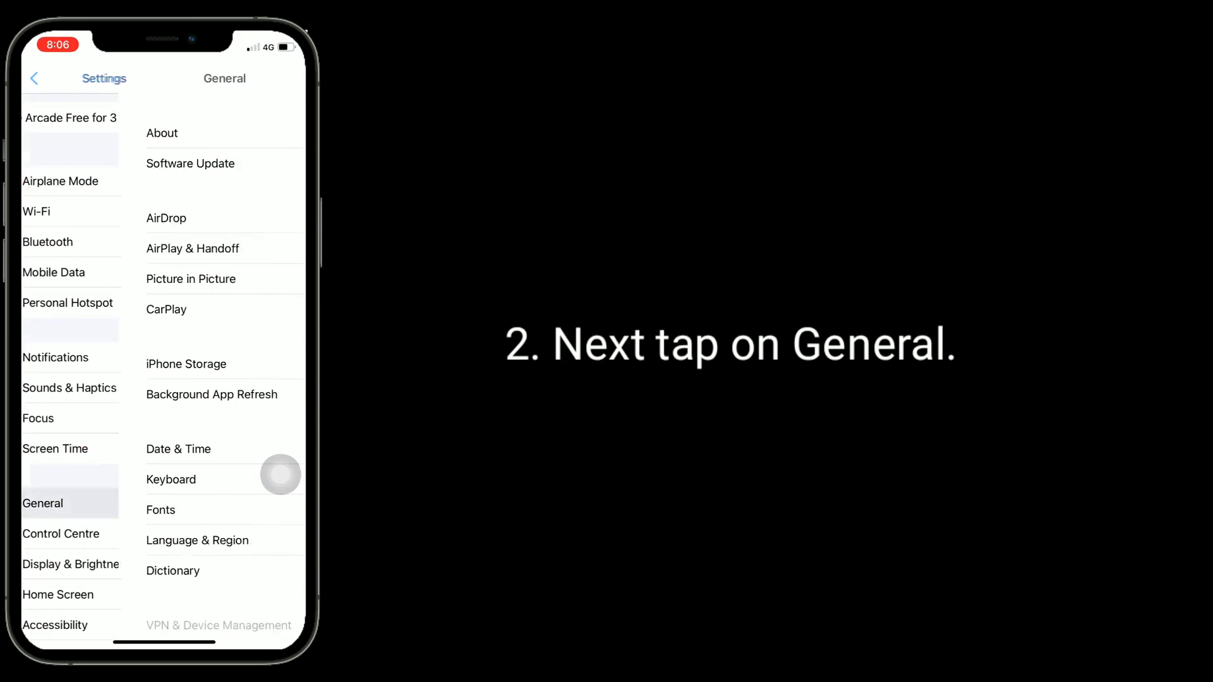
pyautogui.click(43, 503)
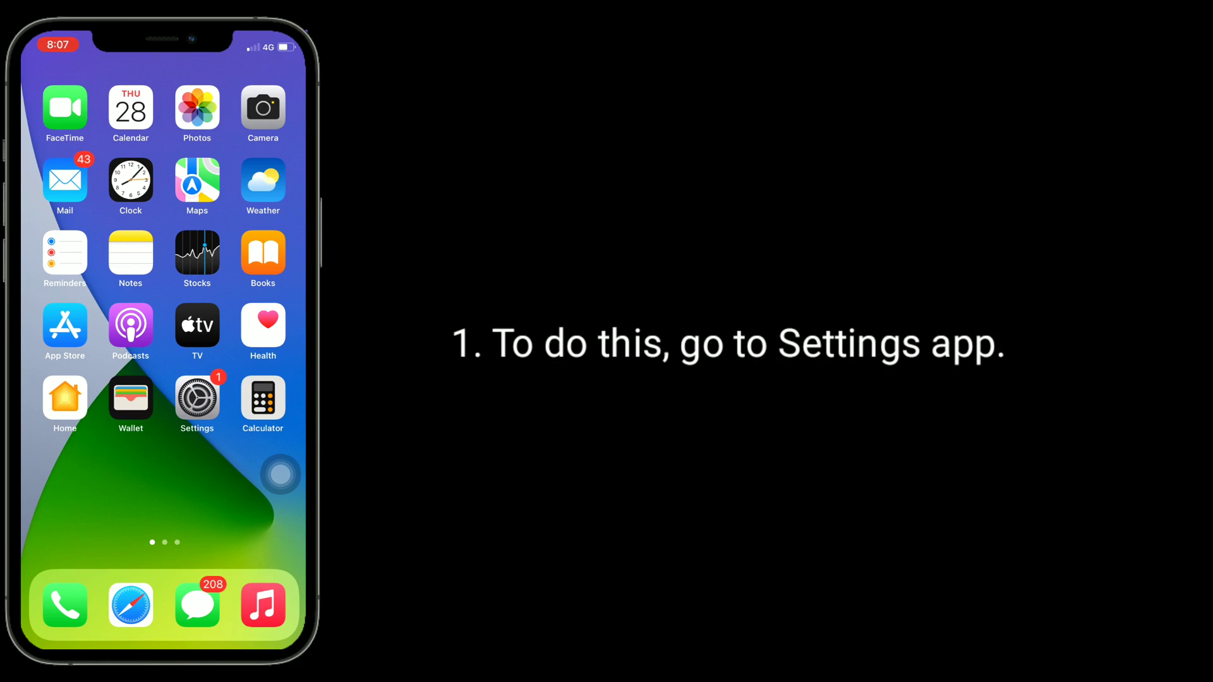
# From Settings > General, reach Transfer or Reset iPhone and bring up the Reset options
pyautogui.click(197, 397)
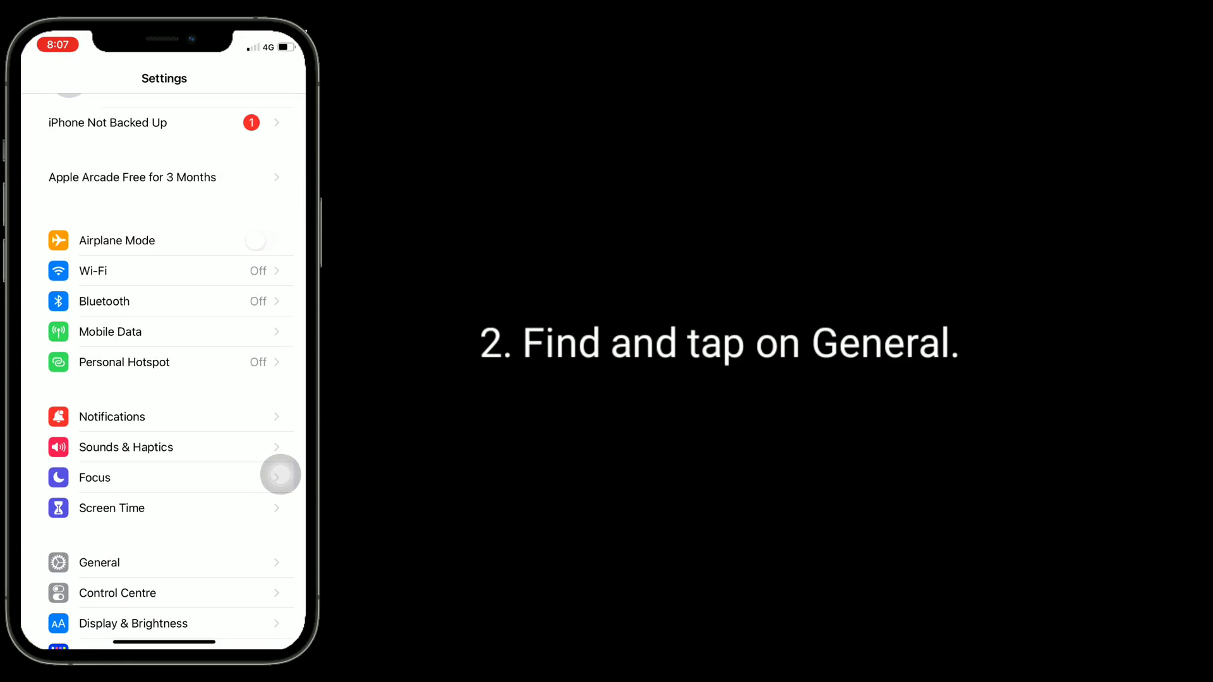
pyautogui.click(99, 562)
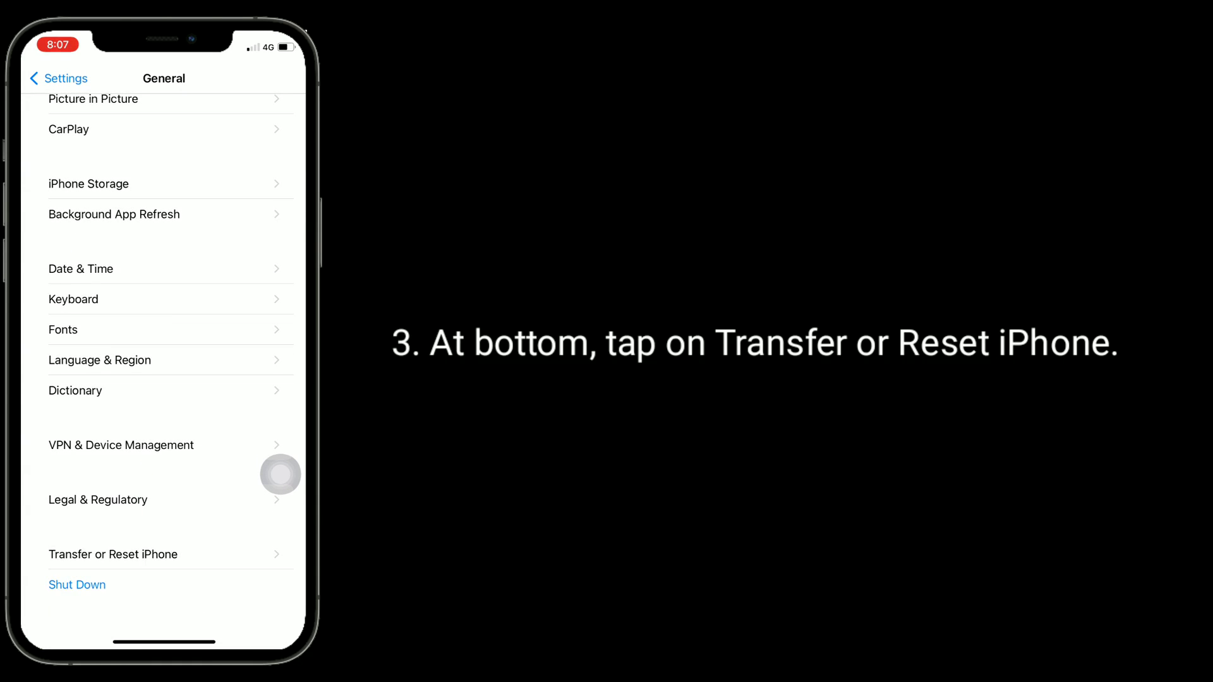
pyautogui.click(112, 555)
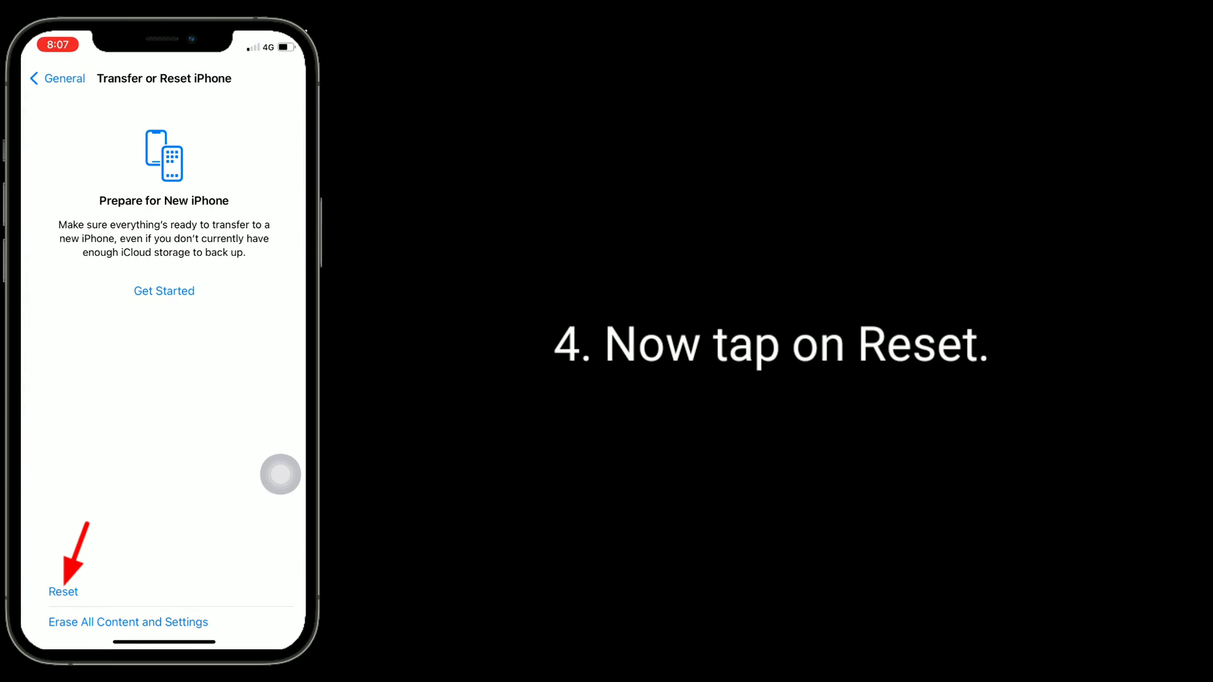
pyautogui.click(63, 591)
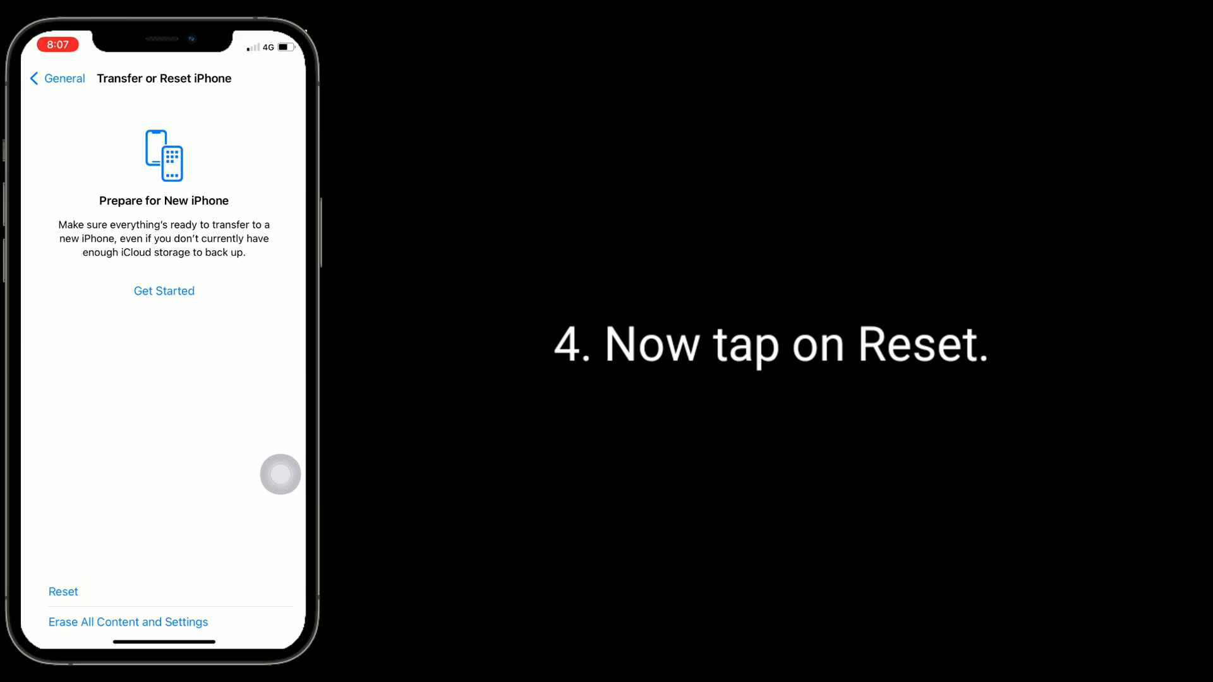
pyautogui.click(63, 591)
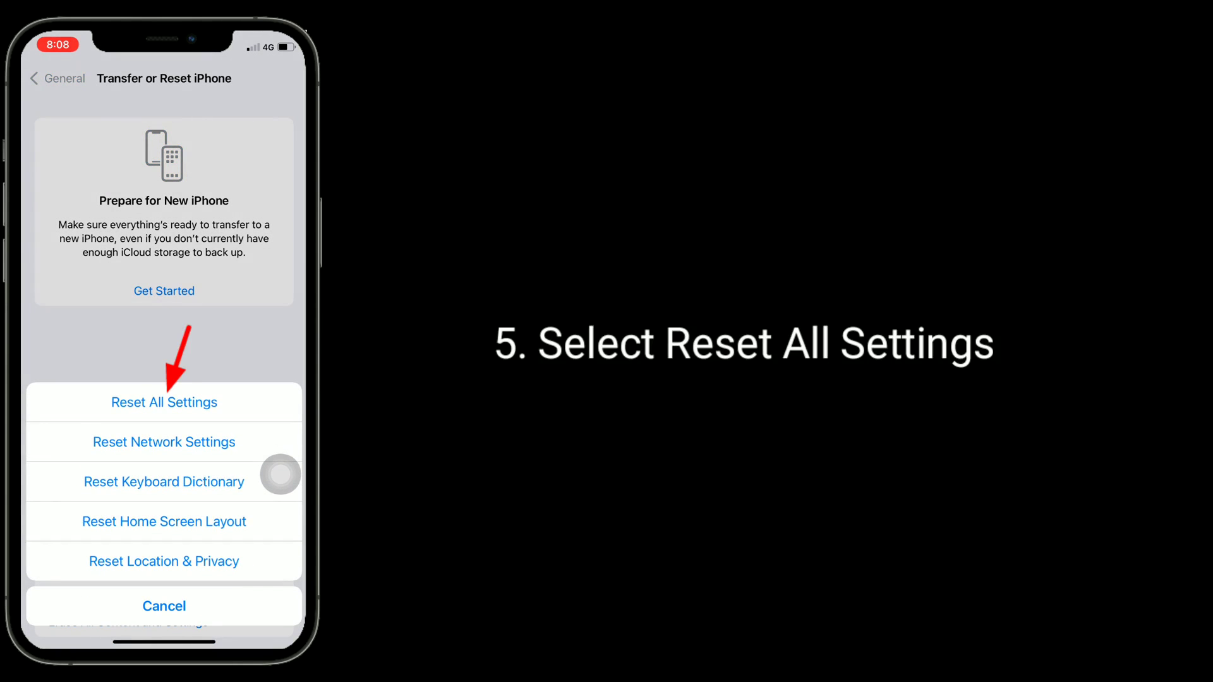
# Choose Reset All Settings, enter passcode 123, and confirm in both pop-ups
pyautogui.click(163, 402)
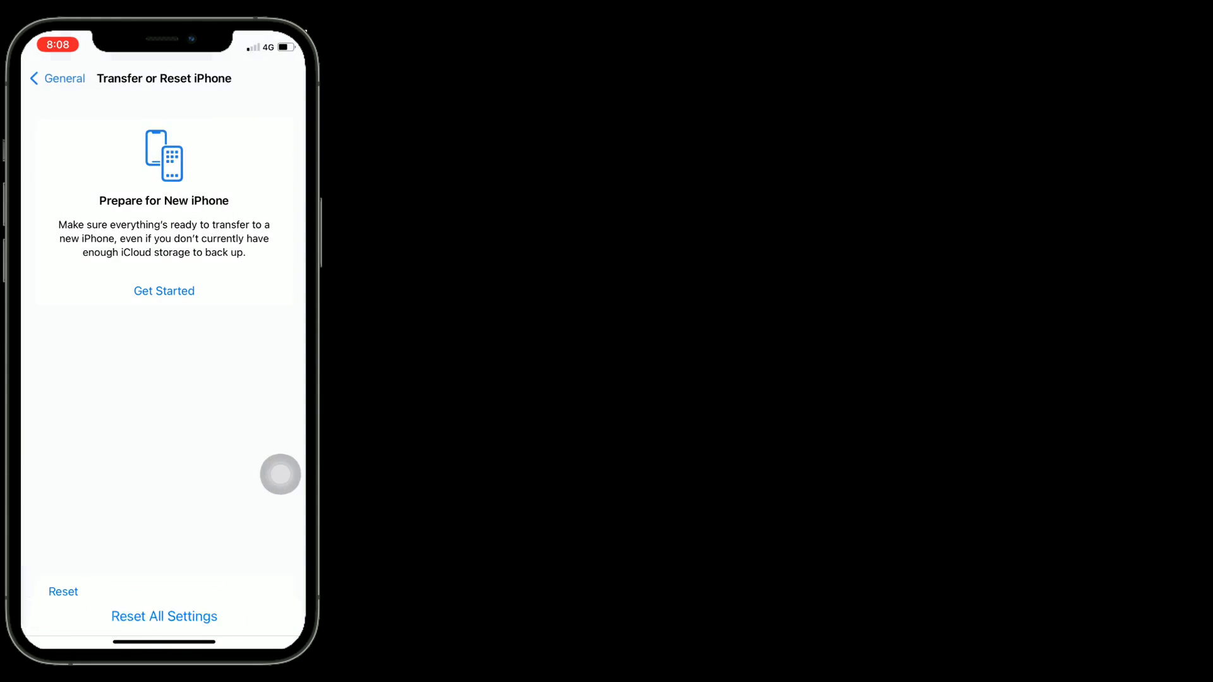
pyautogui.click(163, 616)
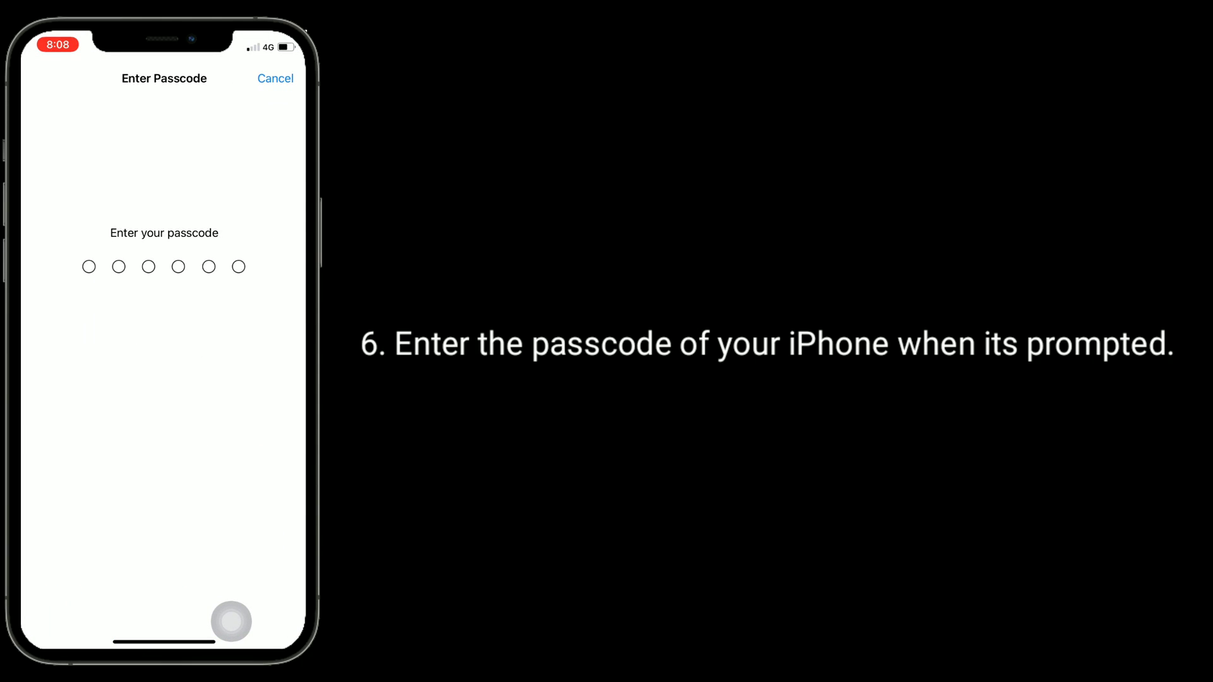
pyautogui.write('123')
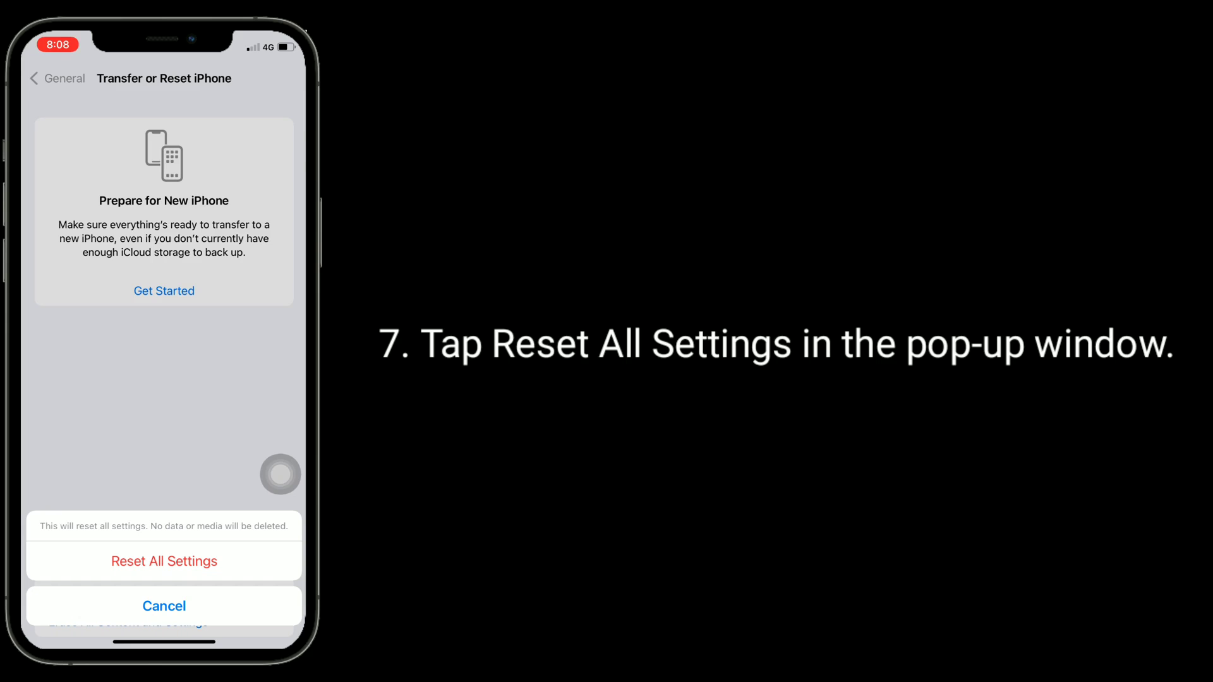
pyautogui.click(163, 561)
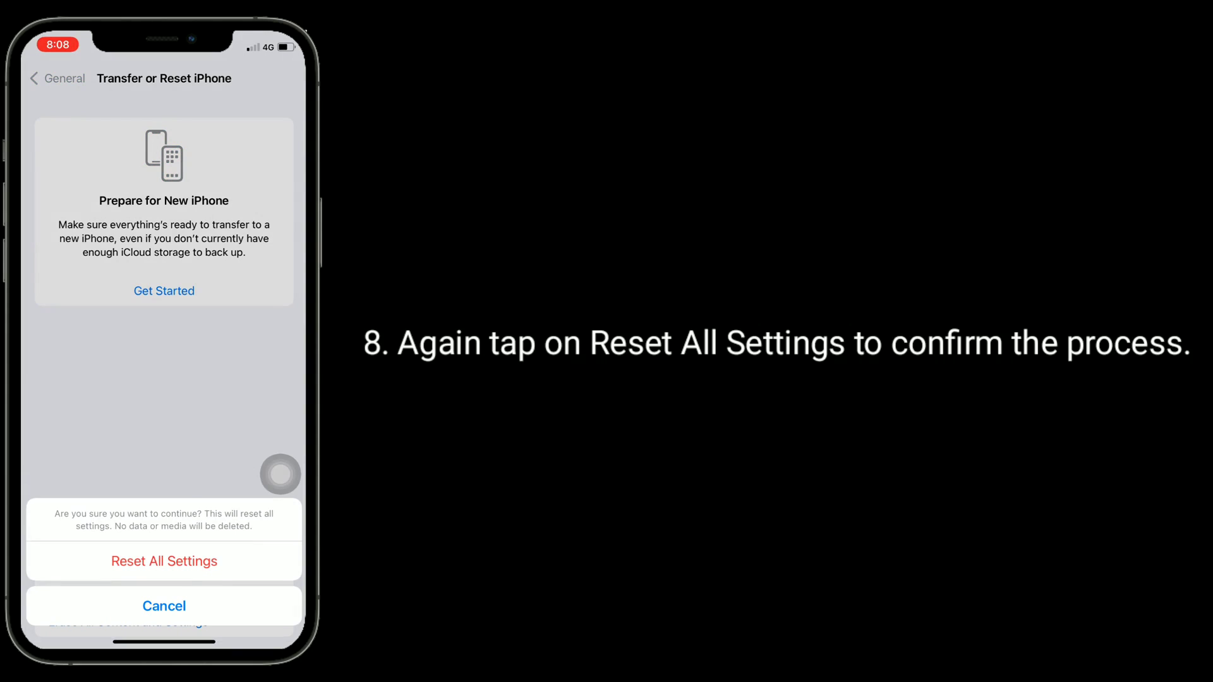
pyautogui.click(164, 561)
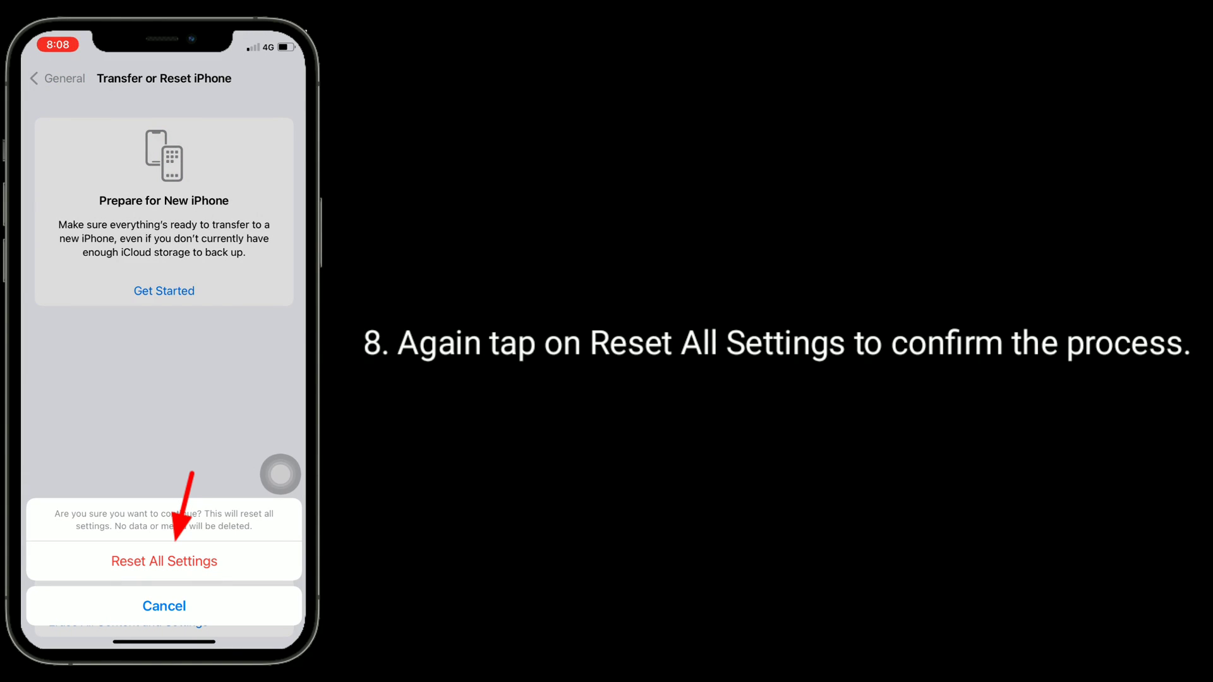
pyautogui.click(163, 561)
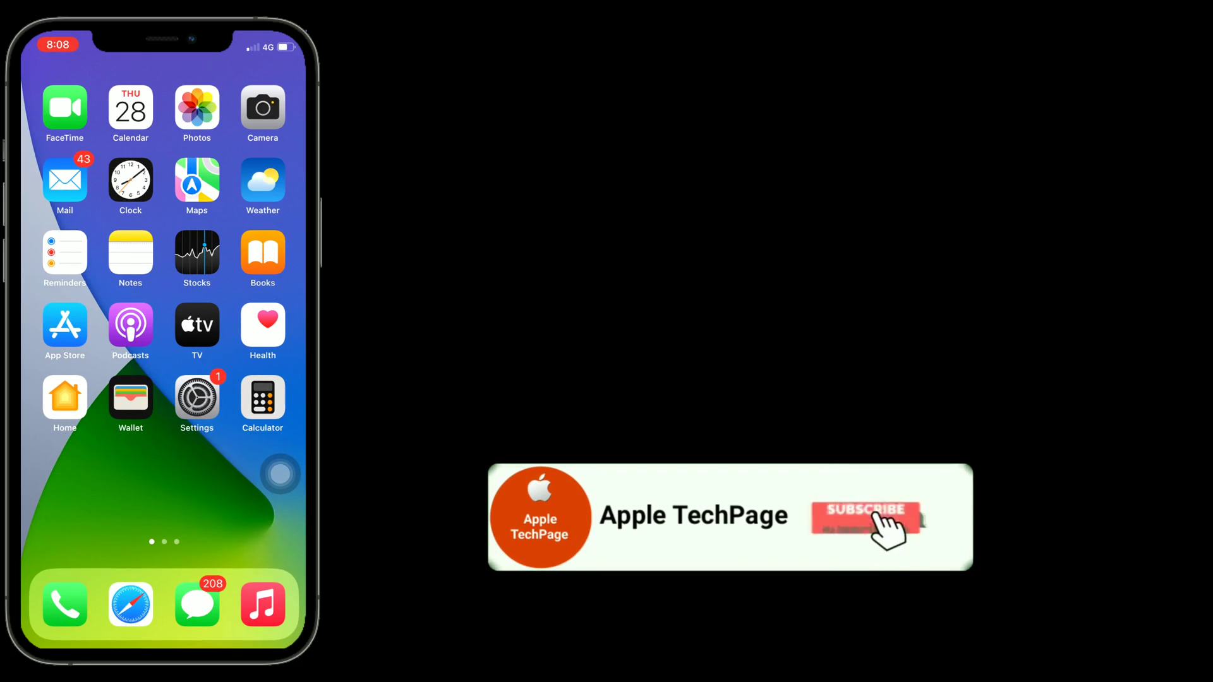
pyautogui.click(864, 516)
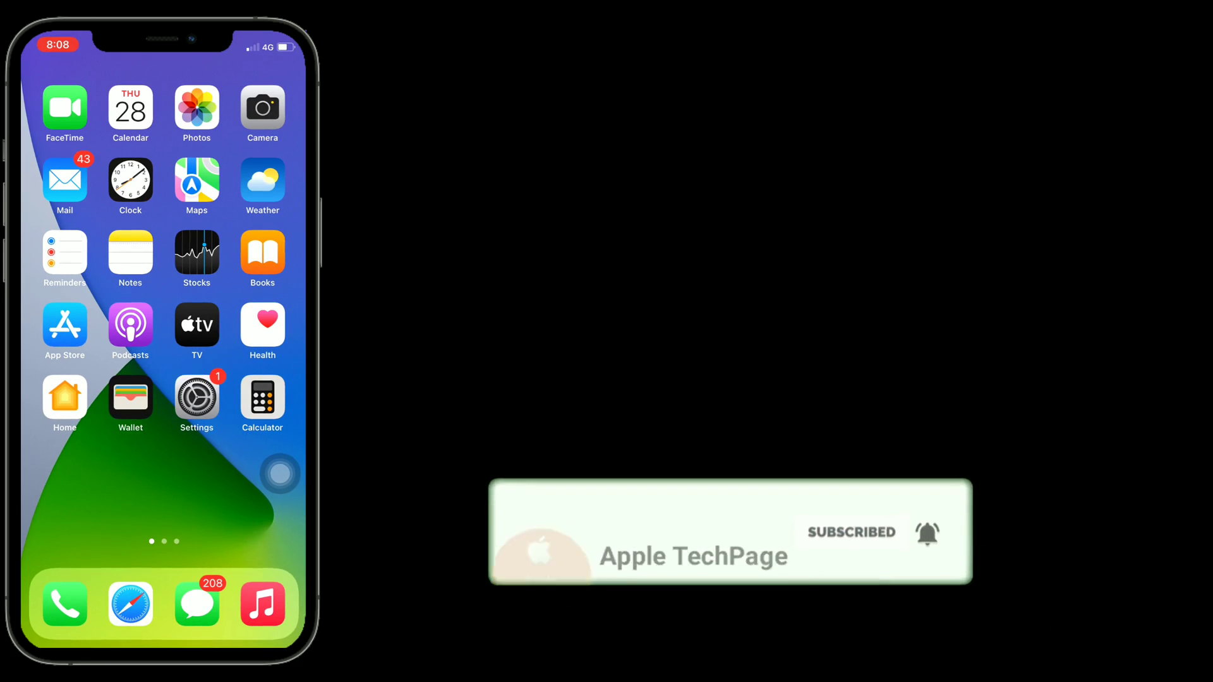